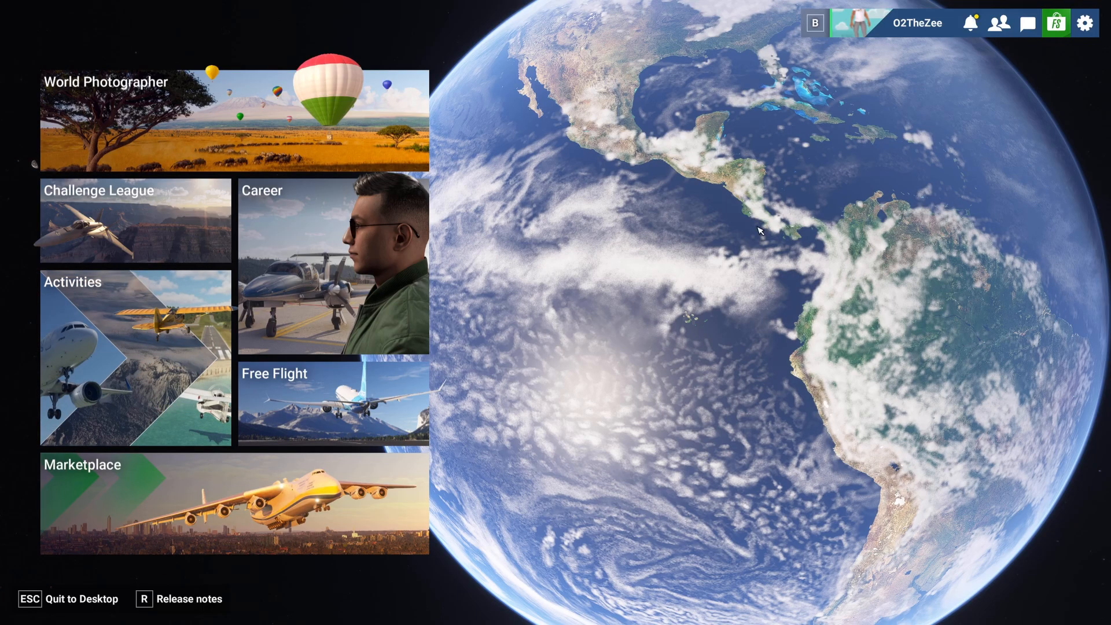
# Open the simulator's Settings from the main menu gear icon to reach General > Graphics
pyautogui.click(1085, 22)
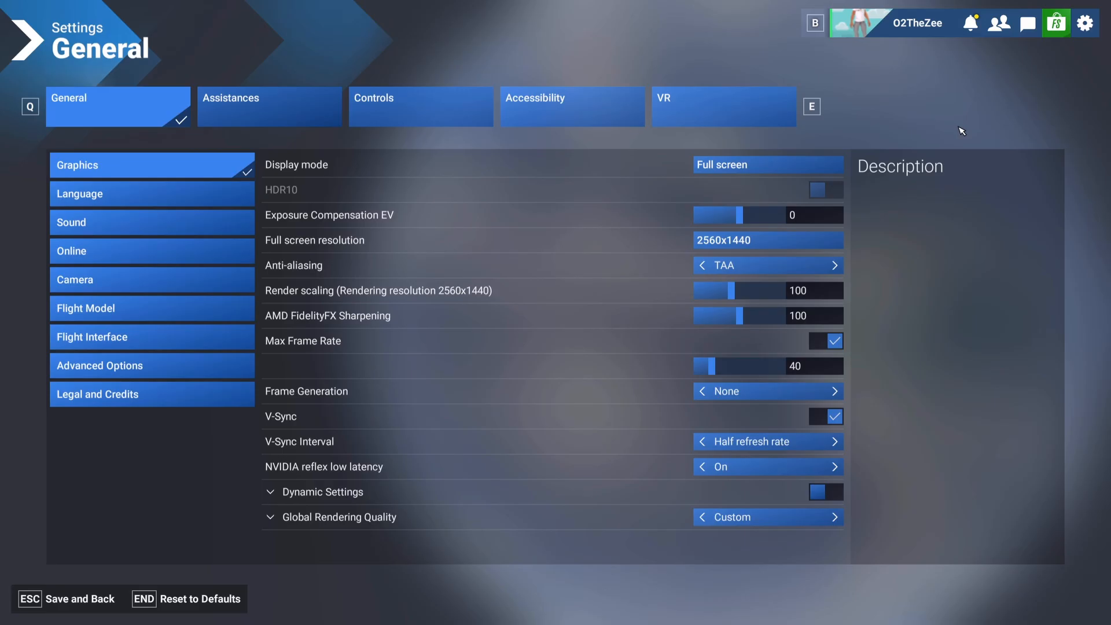
pyautogui.moveTo(921, 107)
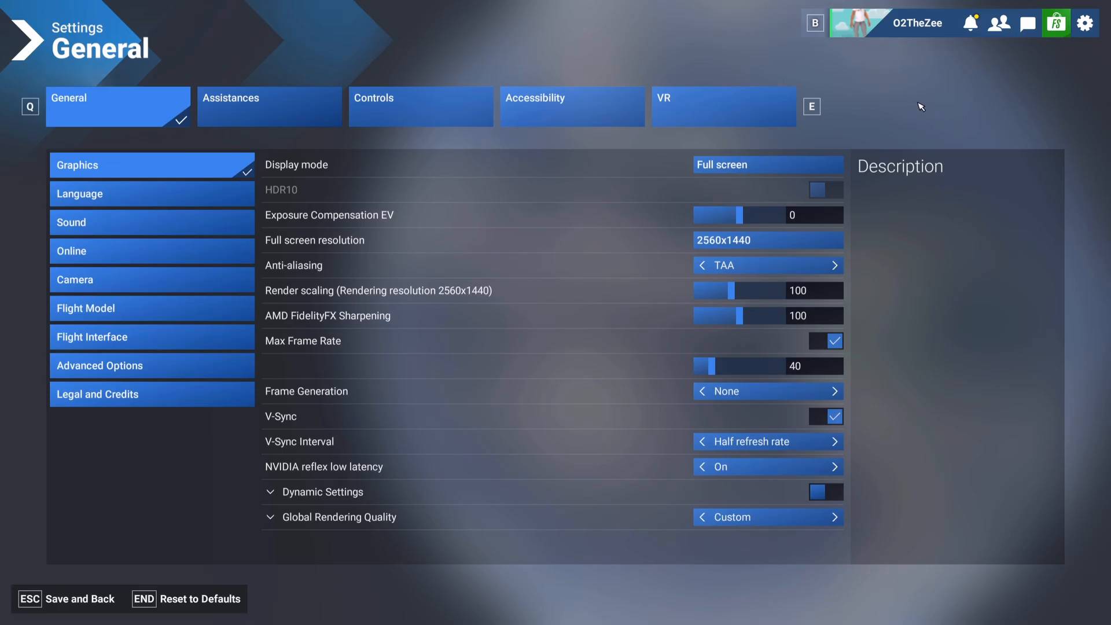
pyautogui.moveTo(934, 123)
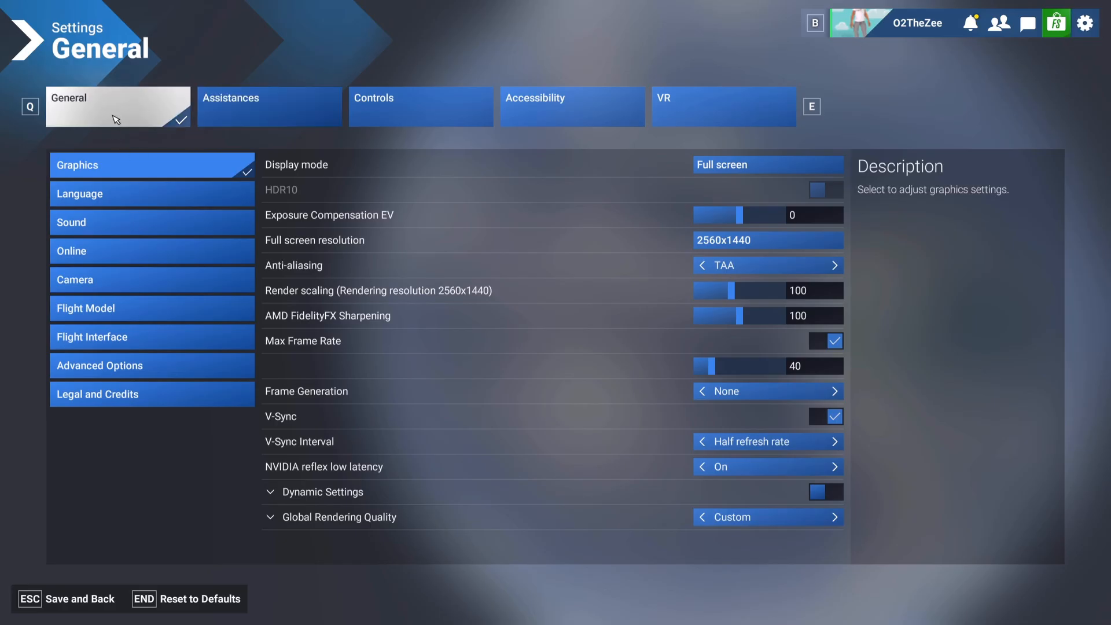
pyautogui.moveTo(552, 239)
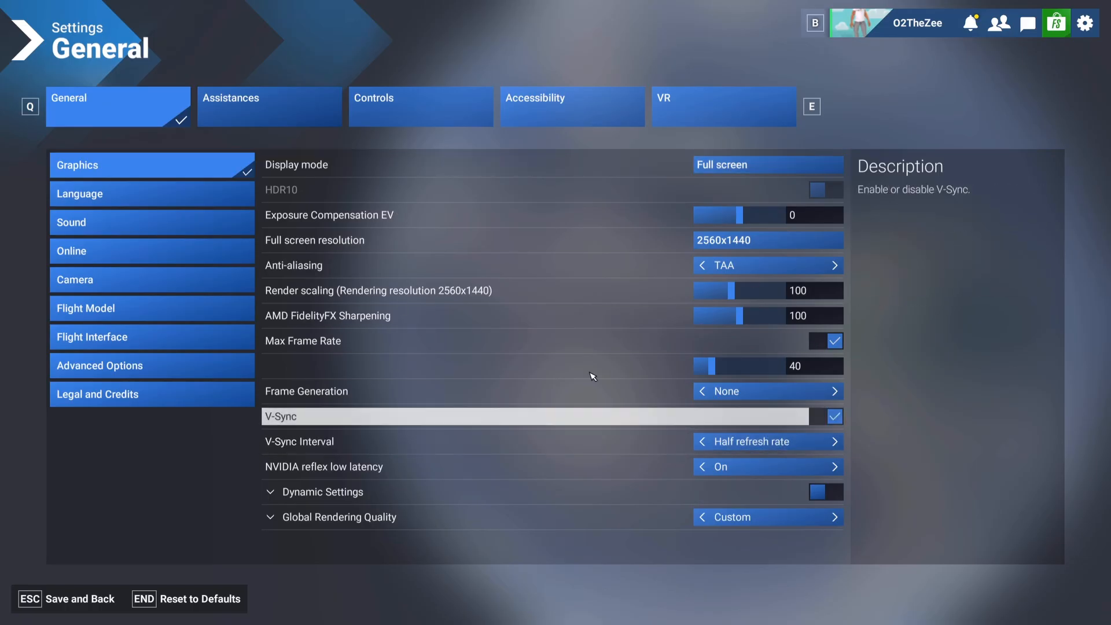
pyautogui.moveTo(526, 410)
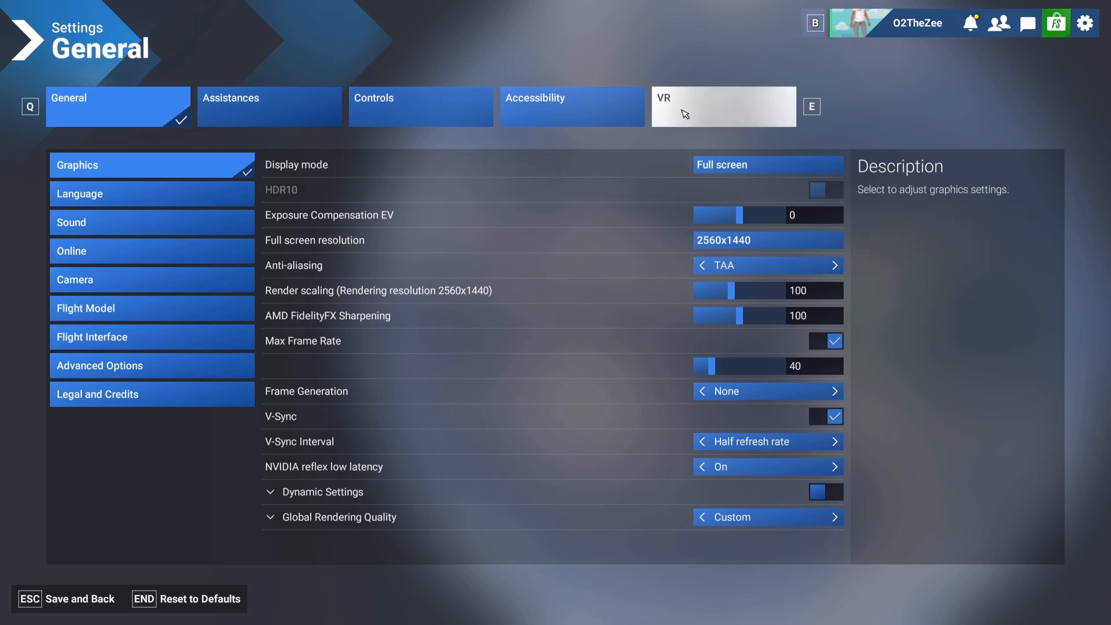
# Switch to the VR graphics tab and scroll through advanced options like shadows and reflections
pyautogui.click(723, 107)
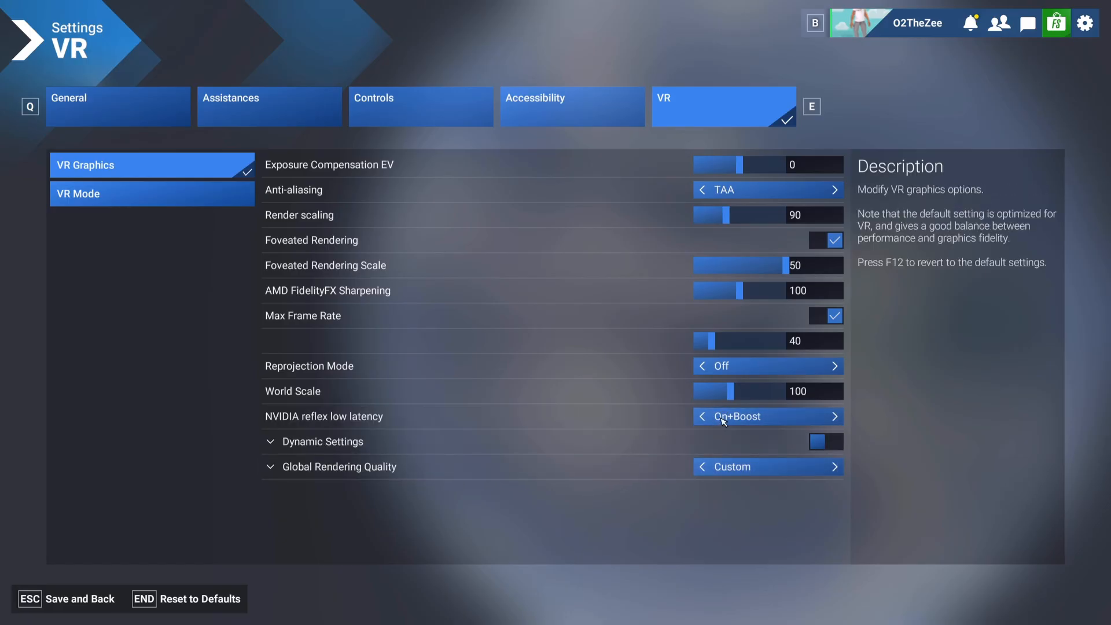
pyautogui.moveTo(719, 417)
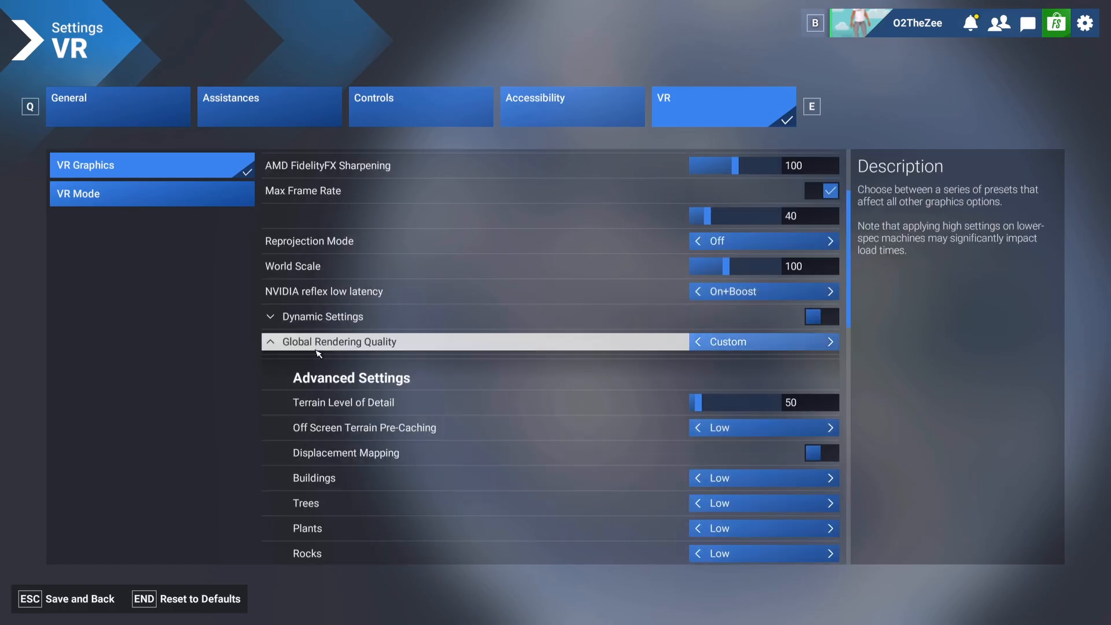
pyautogui.scroll(-3)
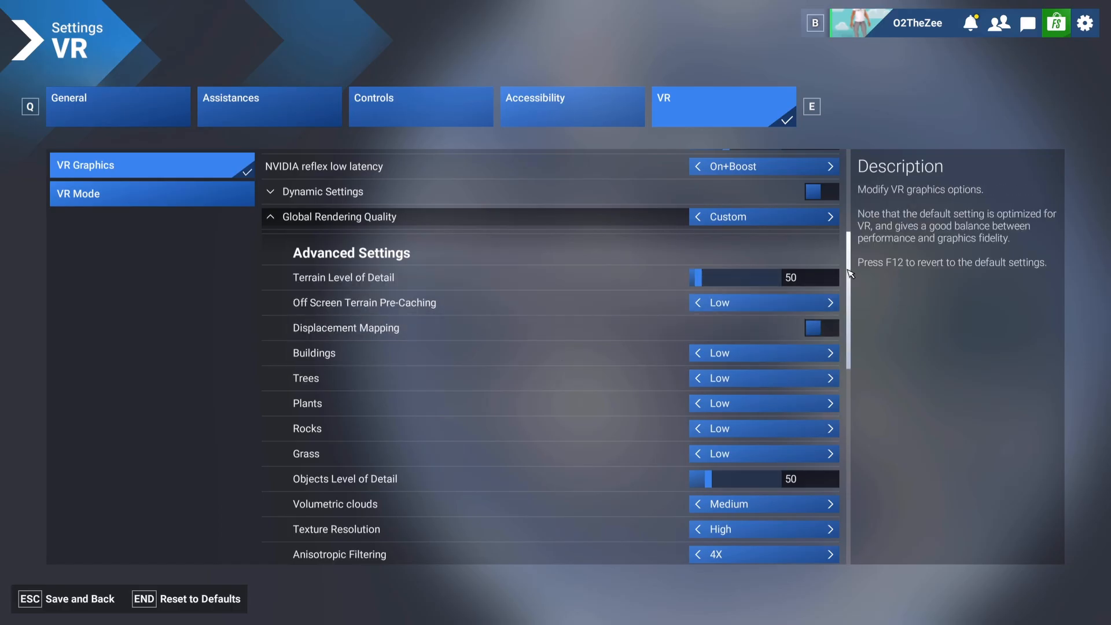
pyautogui.scroll(-3)
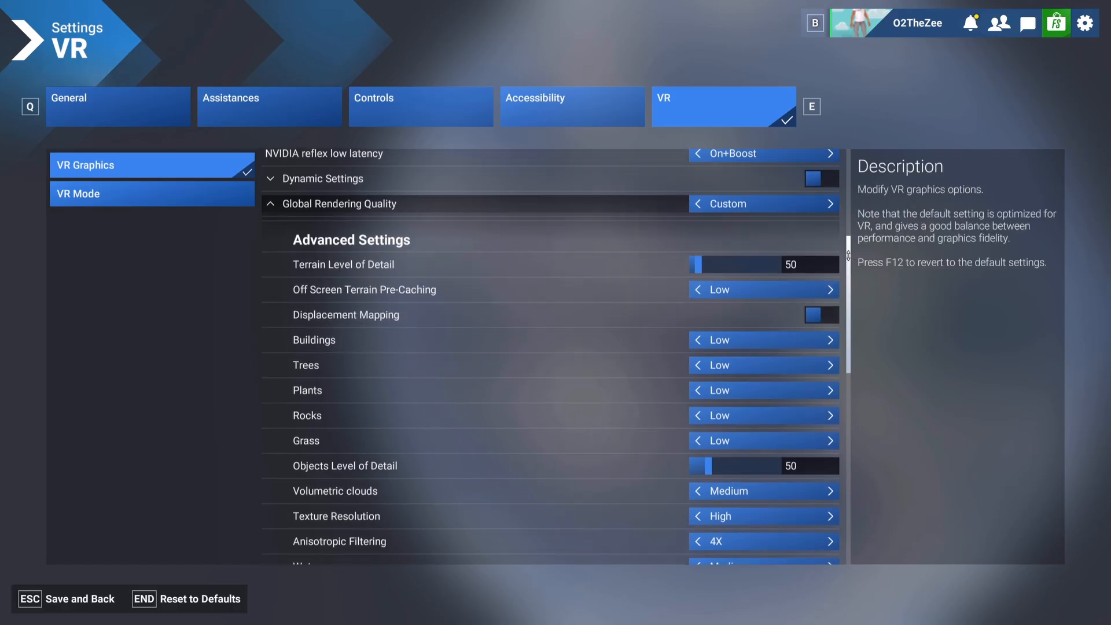
pyautogui.scroll(-3)
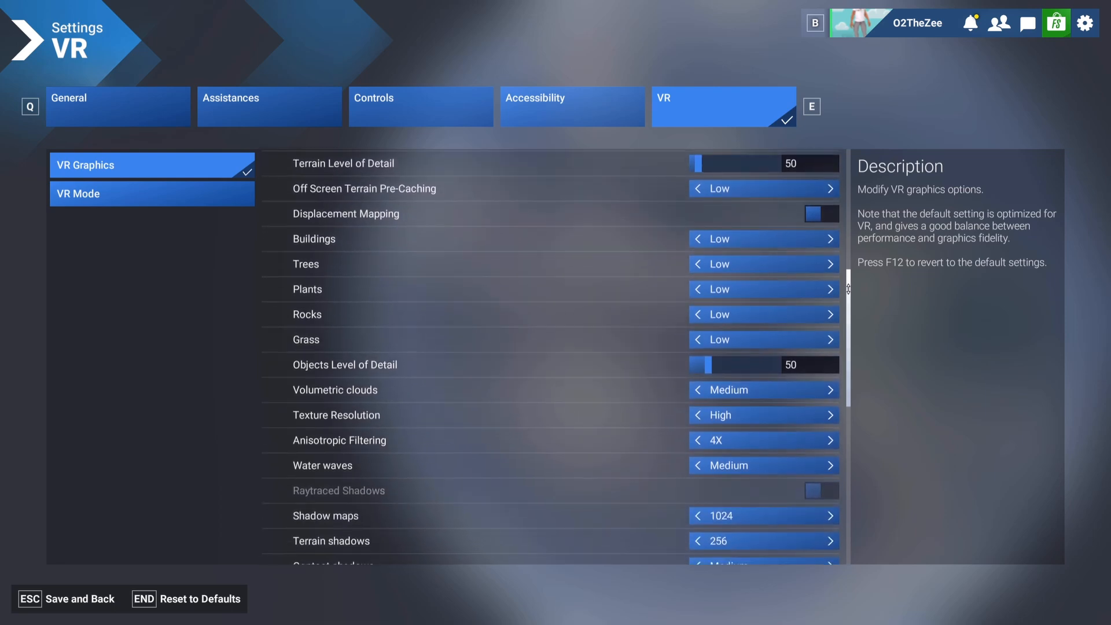
pyautogui.scroll(-3)
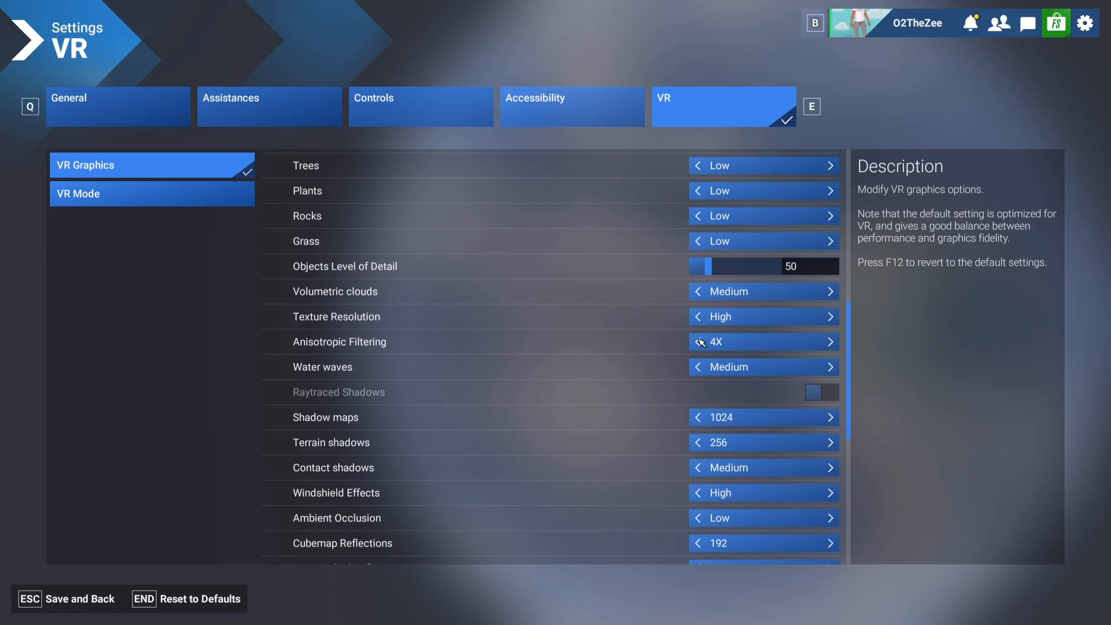
pyautogui.moveTo(847, 341)
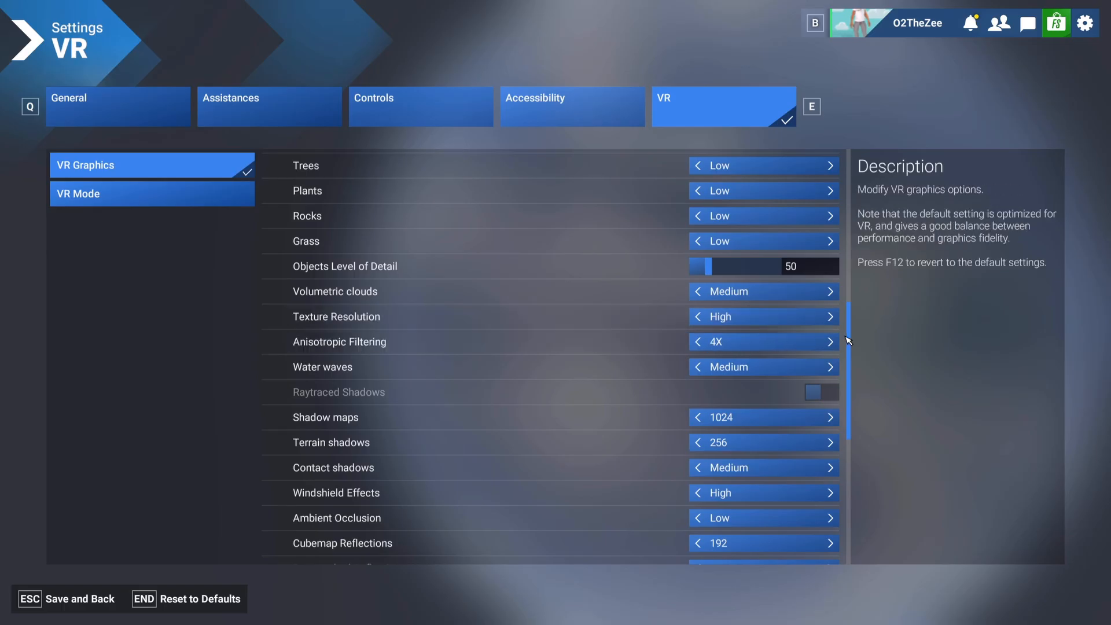
pyautogui.scroll(-3)
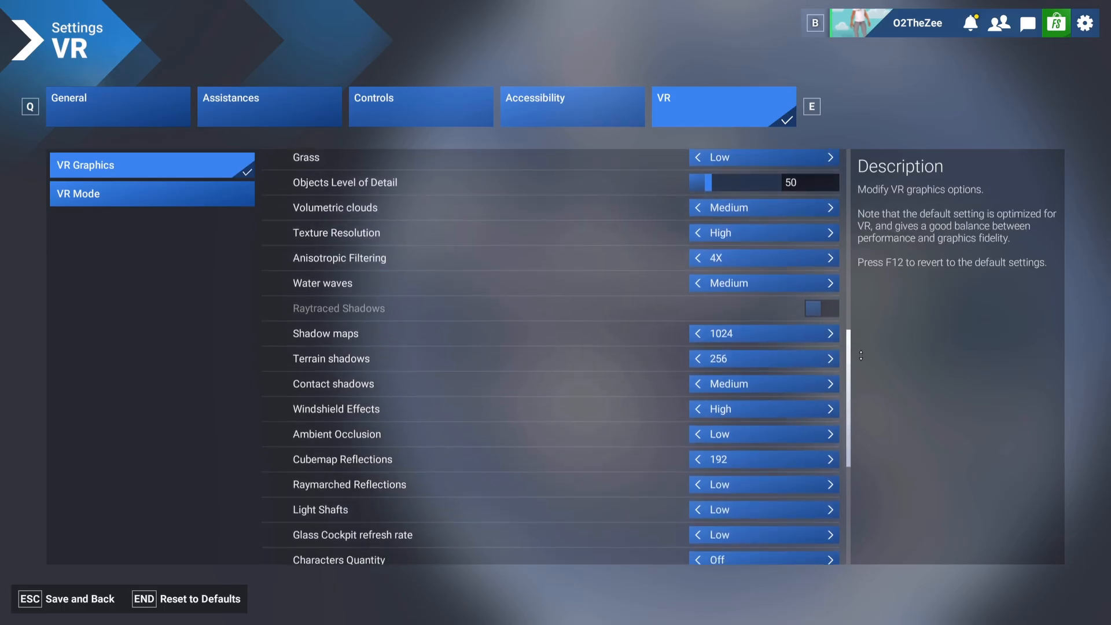
pyautogui.scroll(-3)
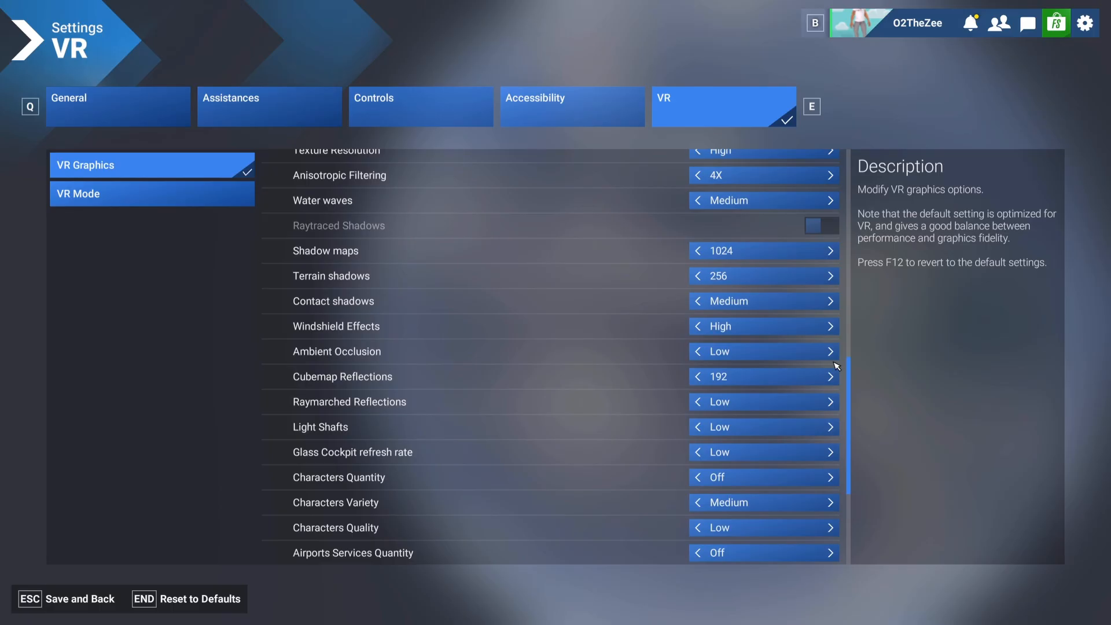
pyautogui.moveTo(833, 356)
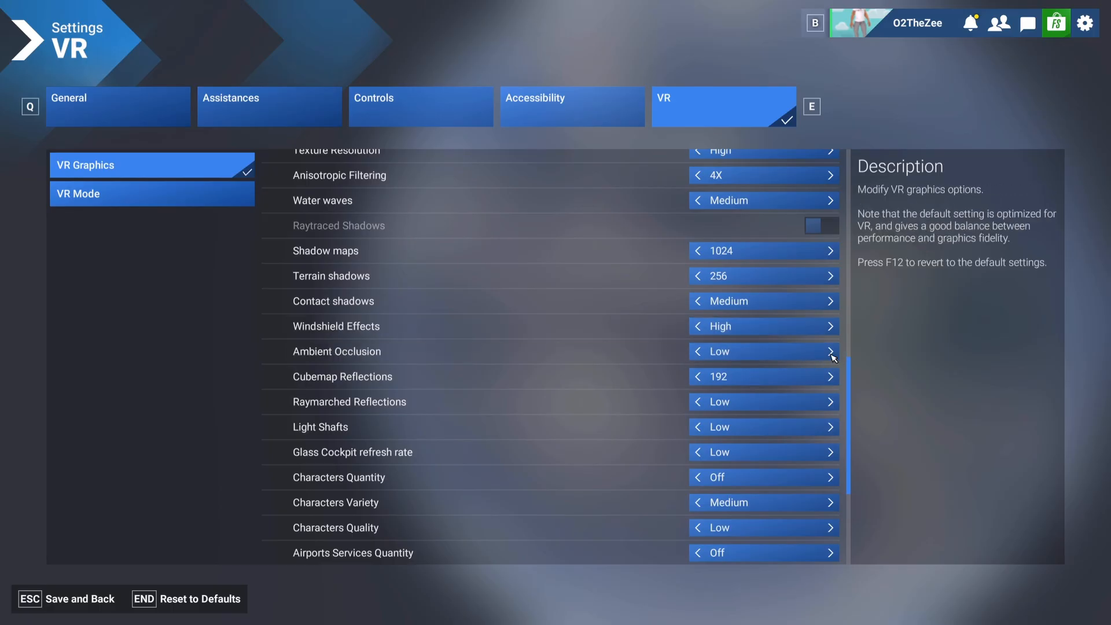
pyautogui.moveTo(842, 361)
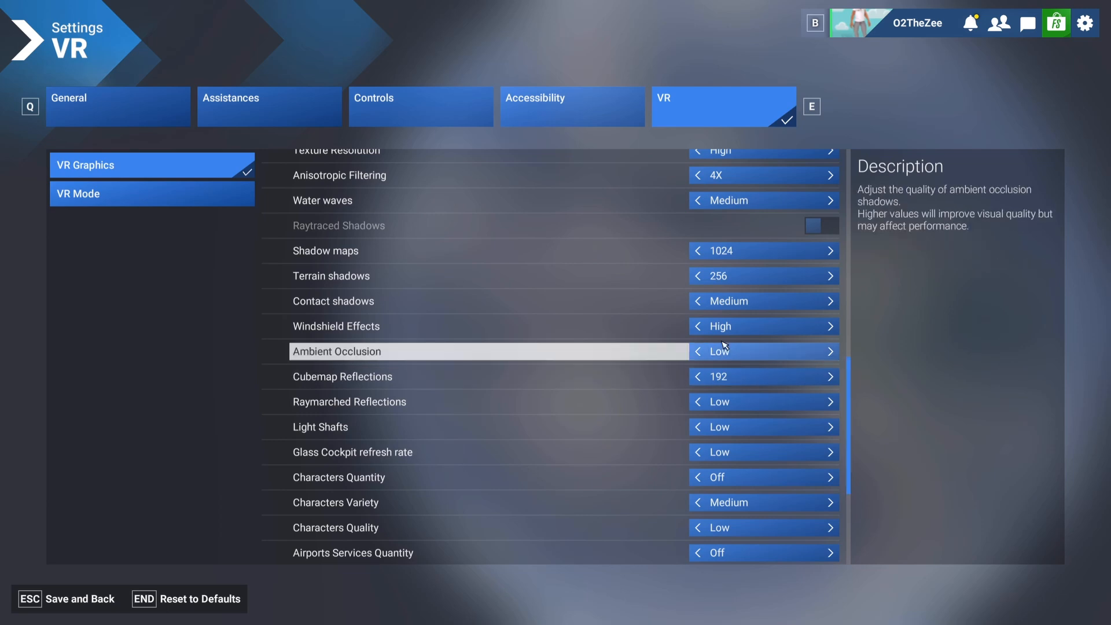
pyautogui.moveTo(706, 399)
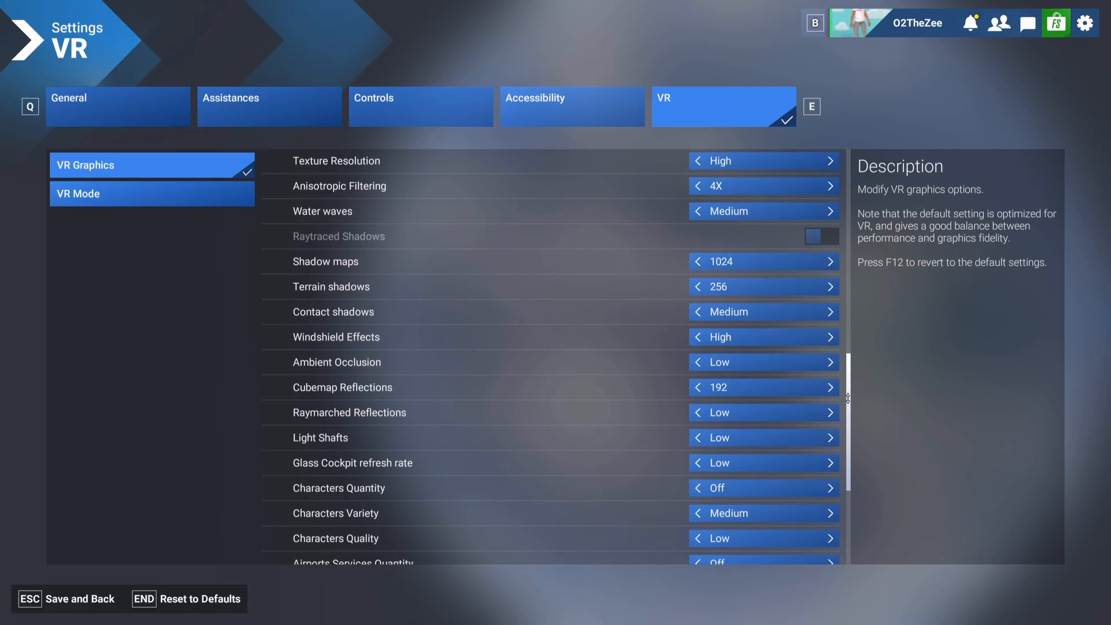
pyautogui.moveTo(822, 236)
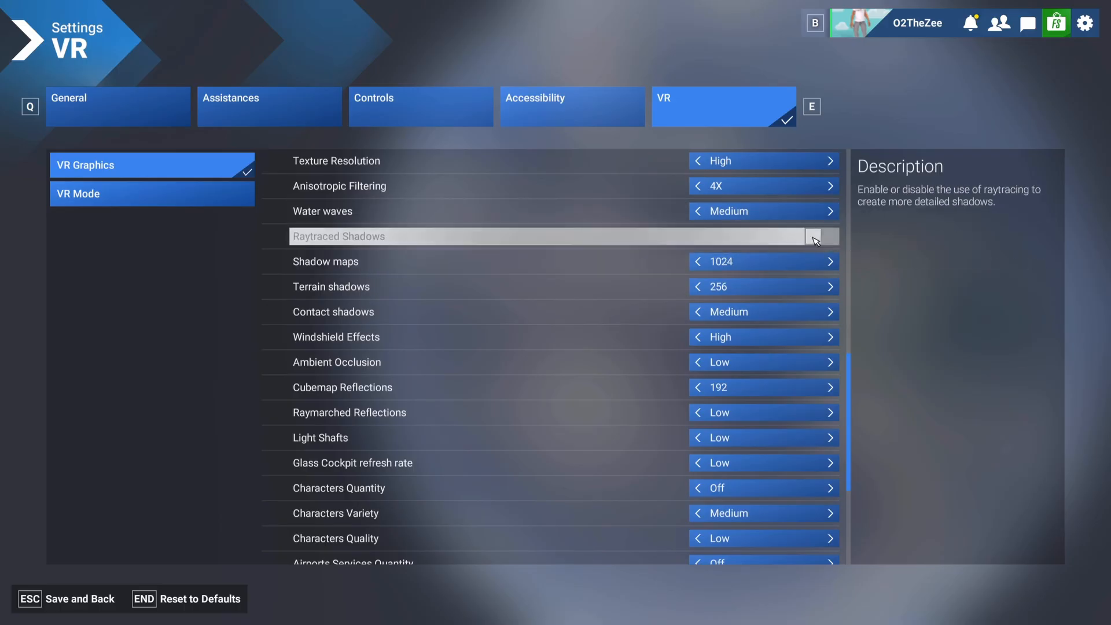
pyautogui.scroll(-3)
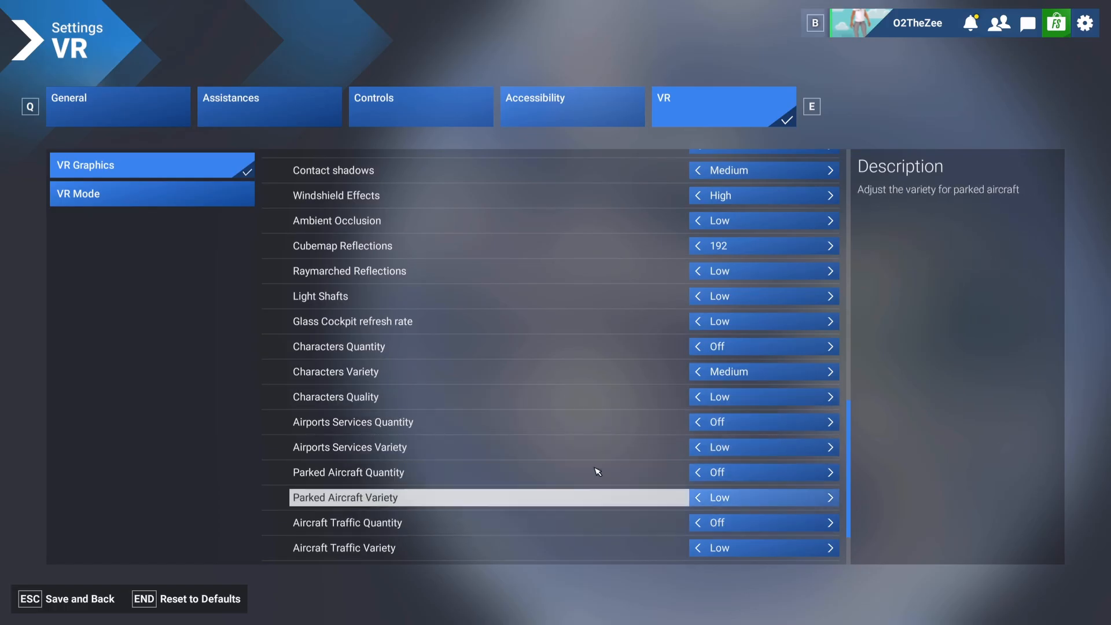
pyautogui.moveTo(679, 378)
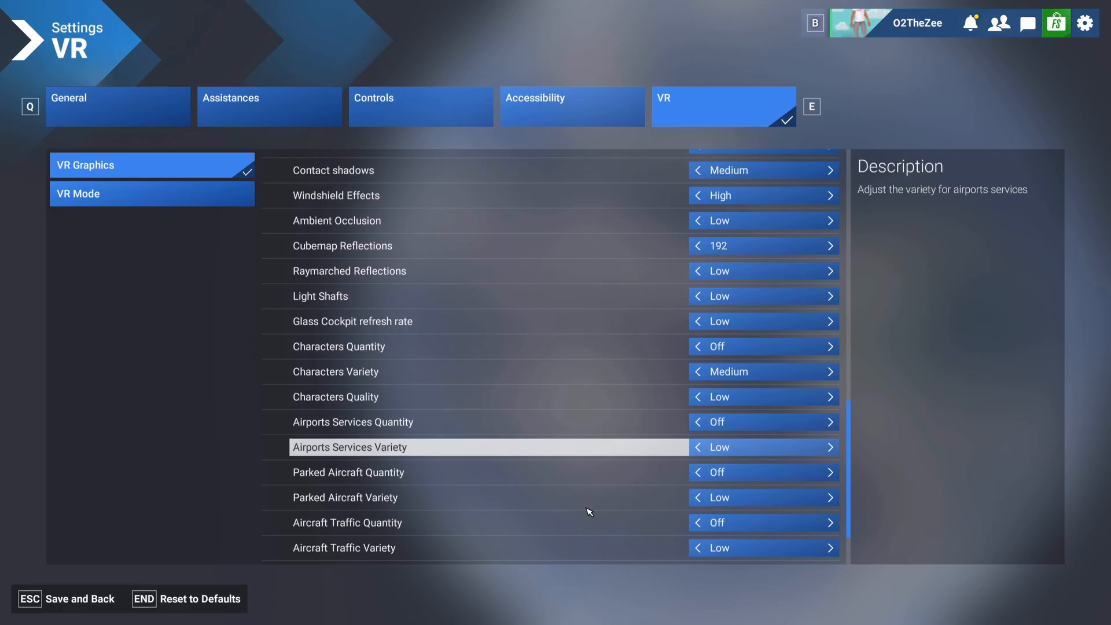
pyautogui.scroll(-3)
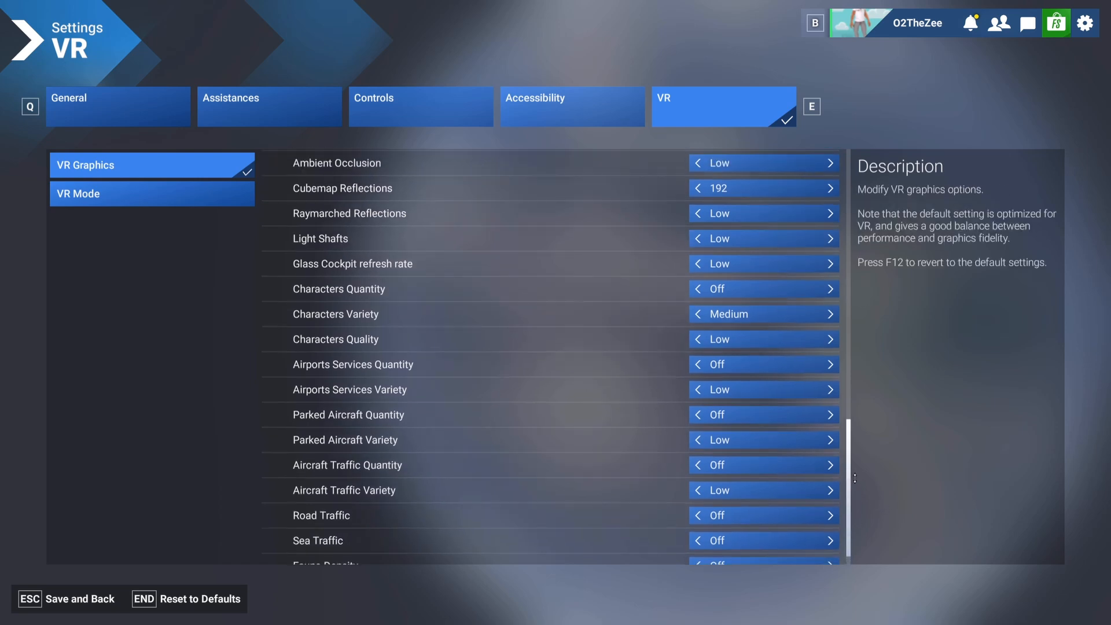
pyautogui.scroll(3)
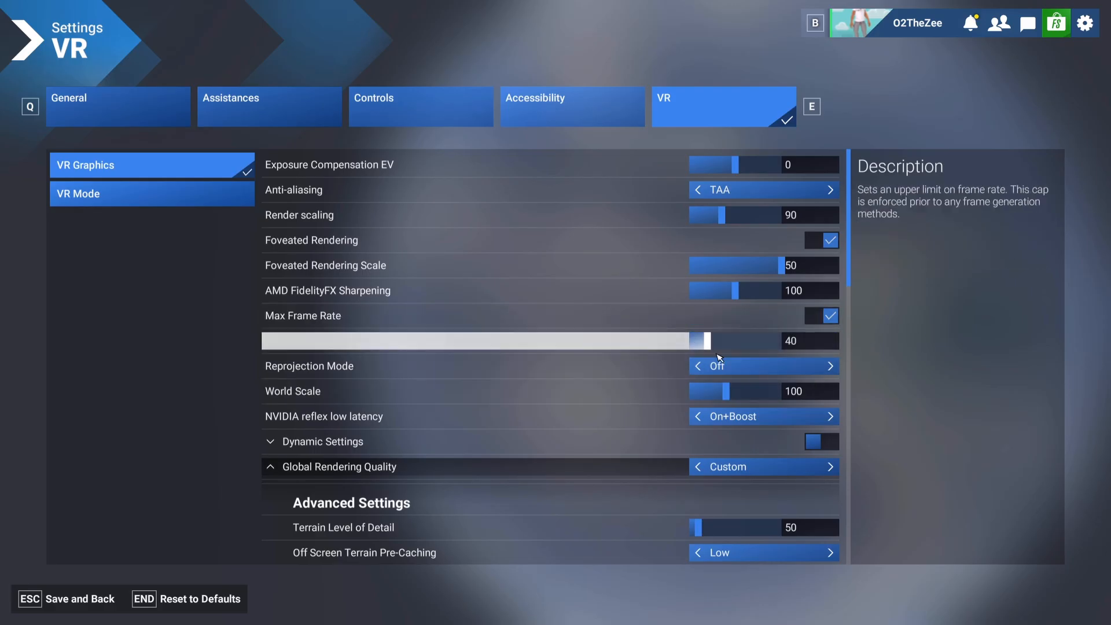
pyautogui.moveTo(849, 348)
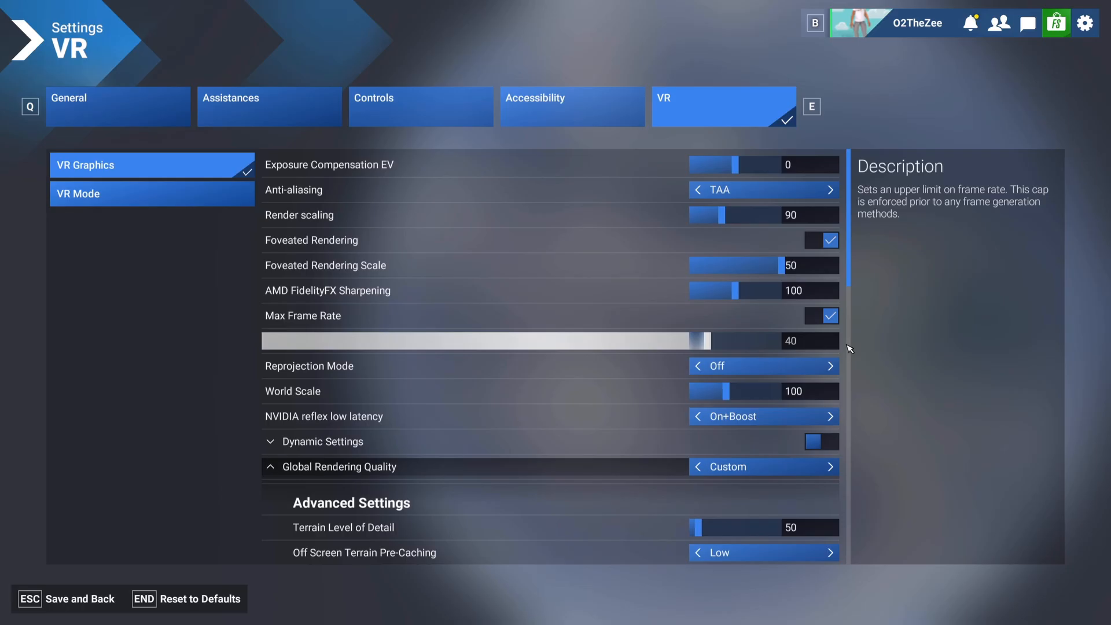
pyautogui.moveTo(724, 342)
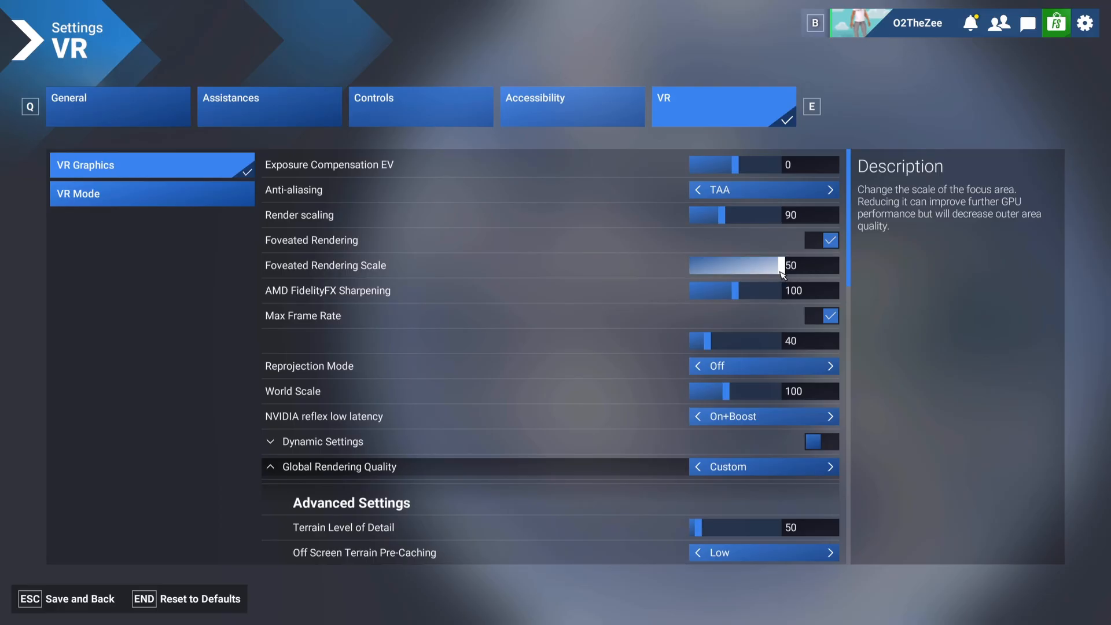
pyautogui.moveTo(656, 190)
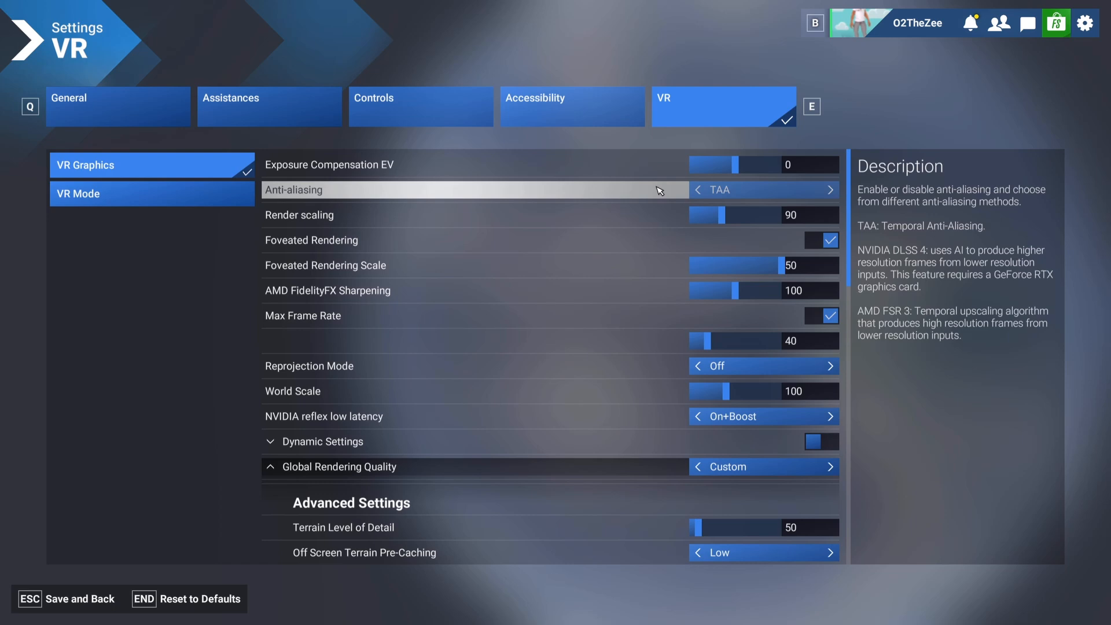
pyautogui.moveTo(724, 197)
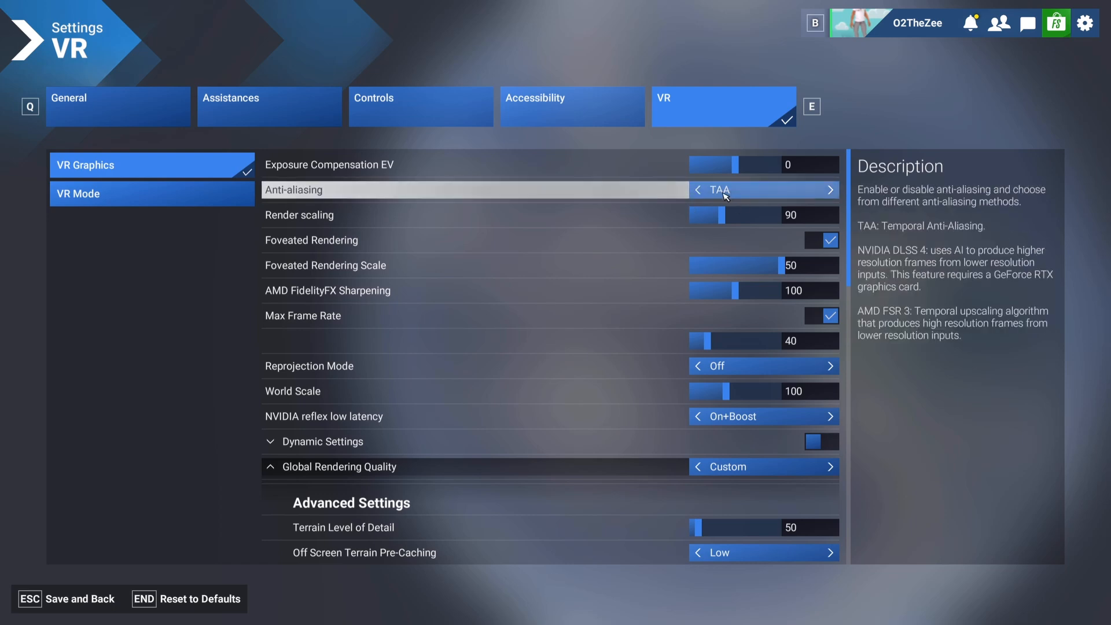
pyautogui.moveTo(546, 239)
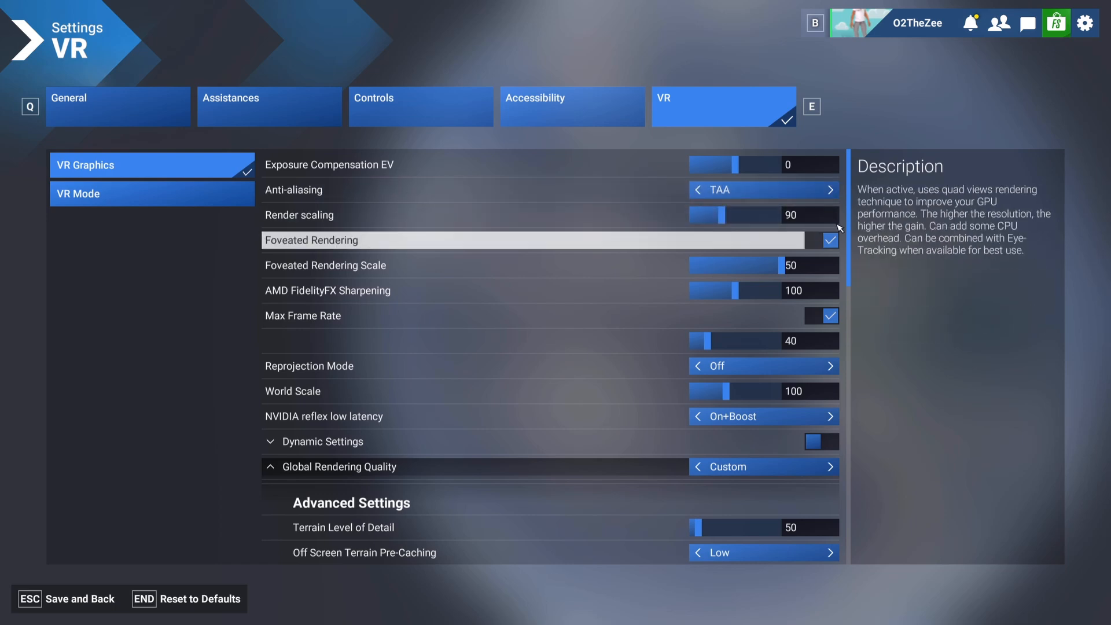
pyautogui.moveTo(716, 216)
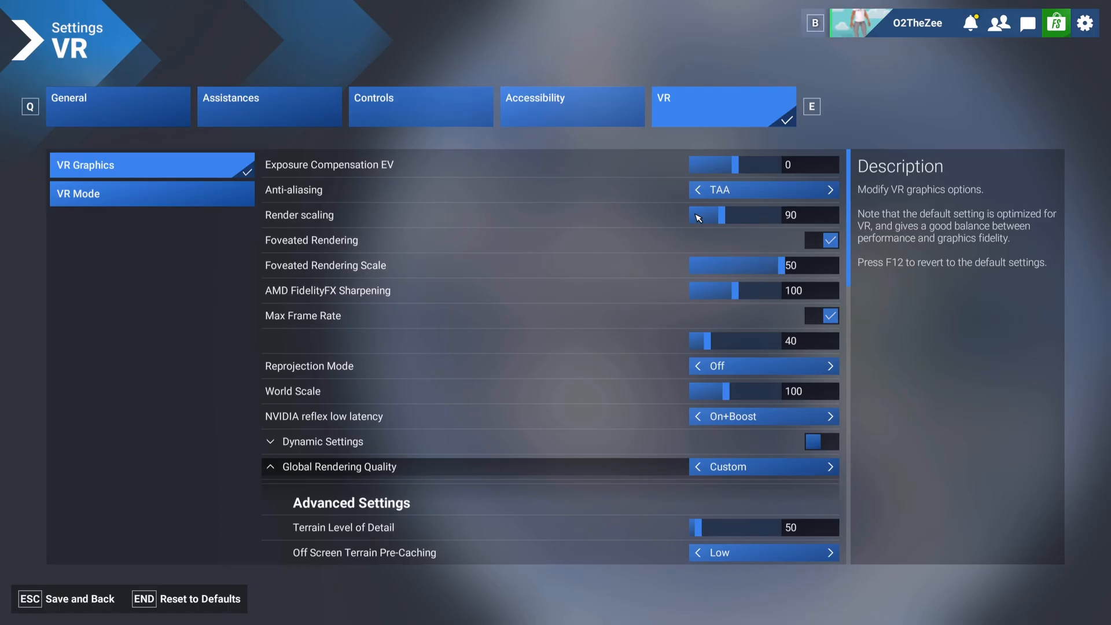
# Set VR anti-aliasing to NVIDIA DLSS Super Resolution in Quality mode, briefly comparing against TAA
pyautogui.click(831, 190)
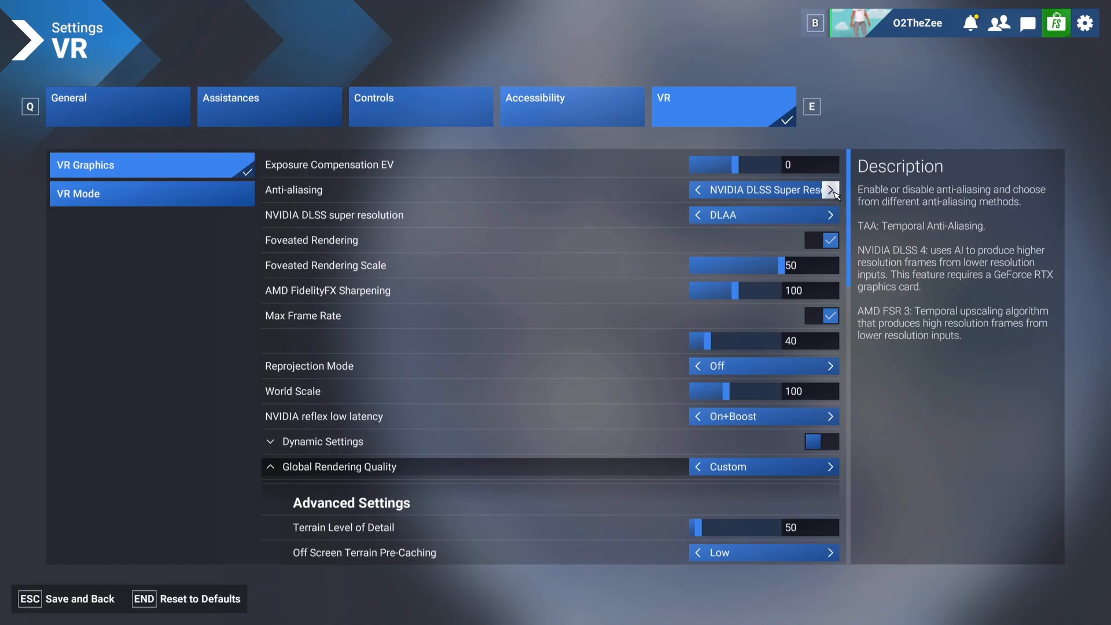
pyautogui.moveTo(703, 217)
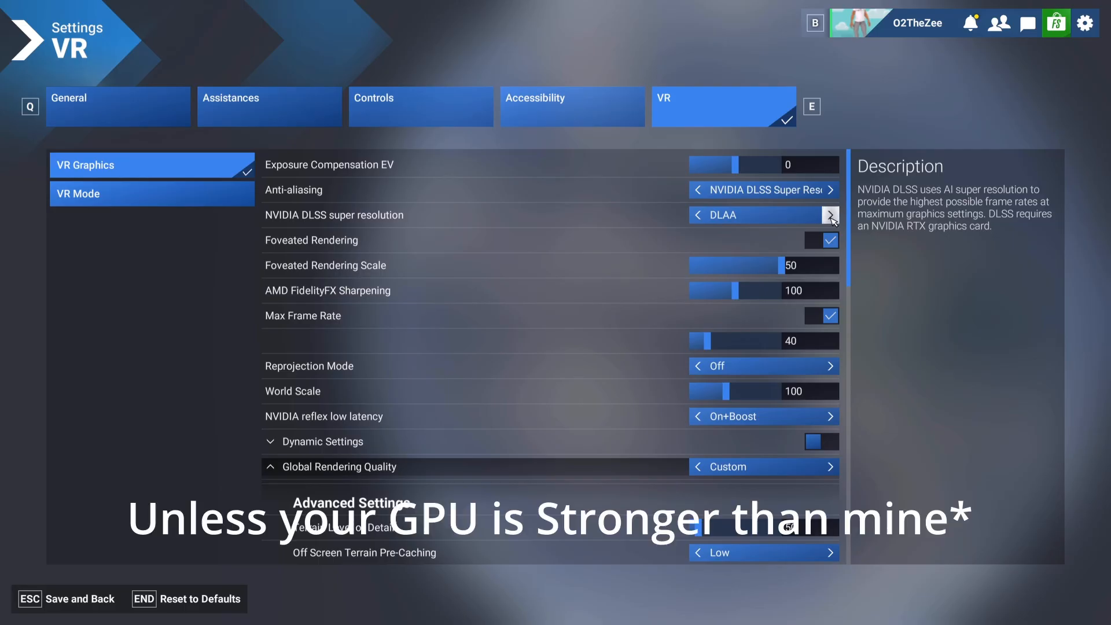
pyautogui.click(831, 215)
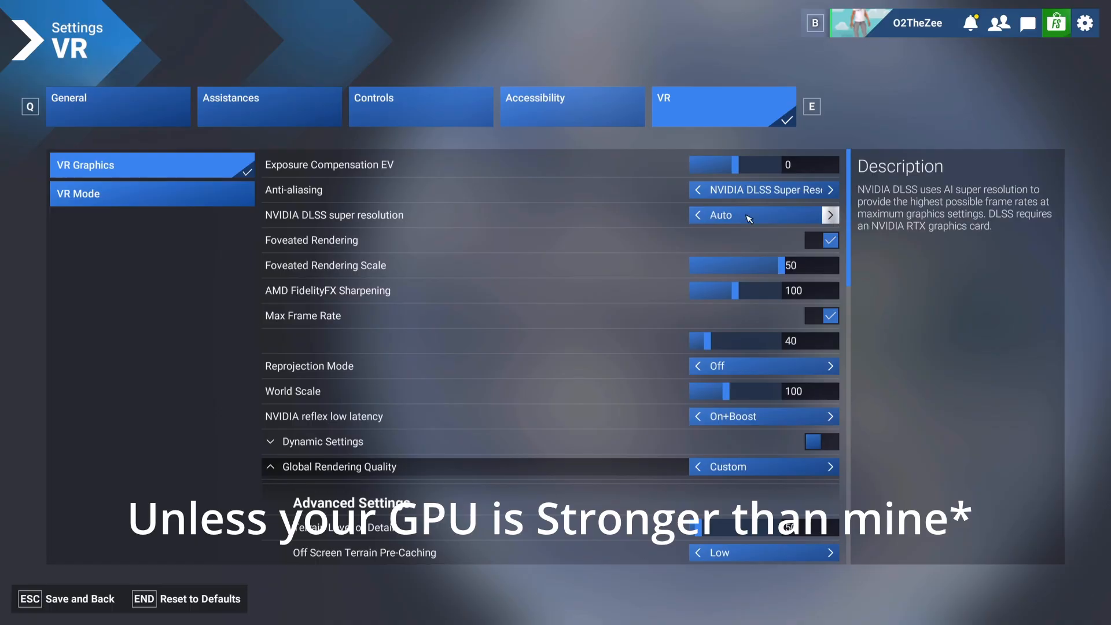
pyautogui.click(697, 215)
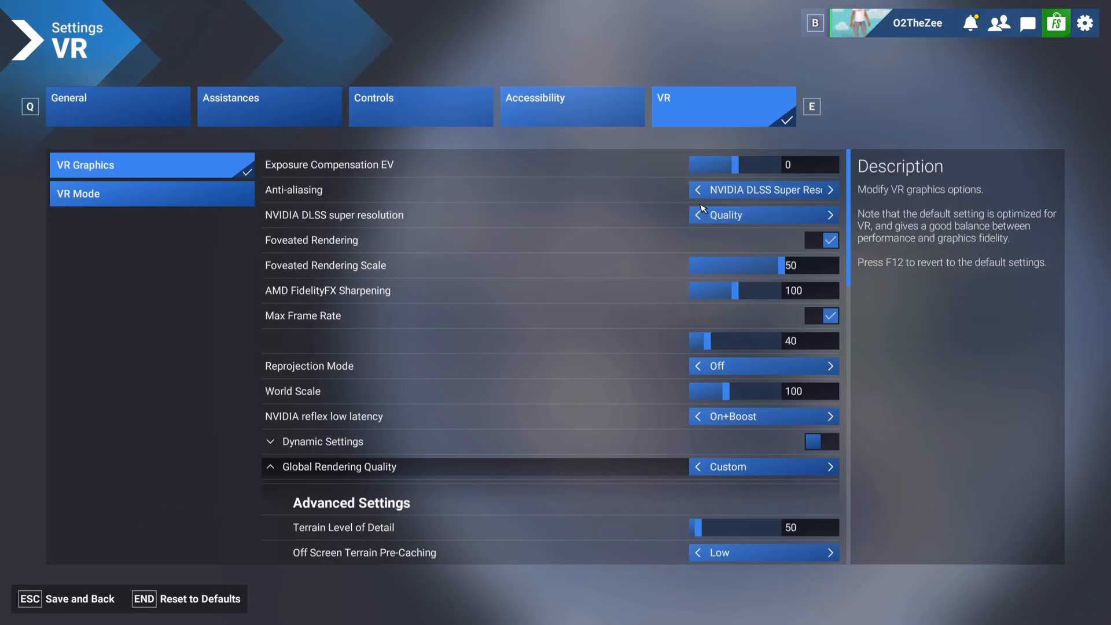
pyautogui.moveTo(698, 189)
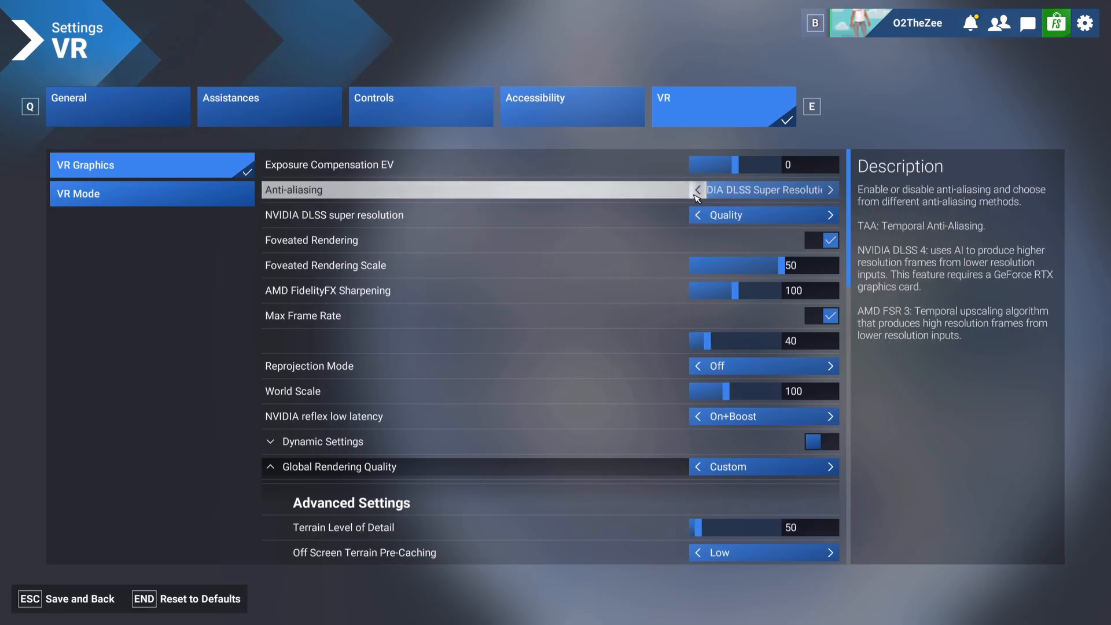
pyautogui.click(697, 189)
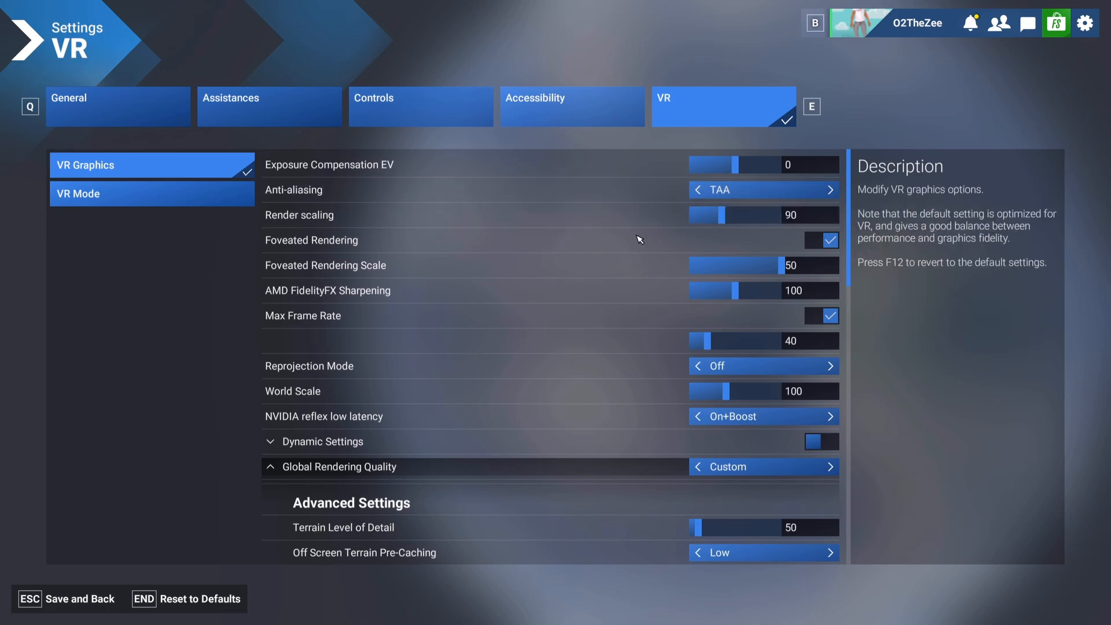
pyautogui.click(830, 189)
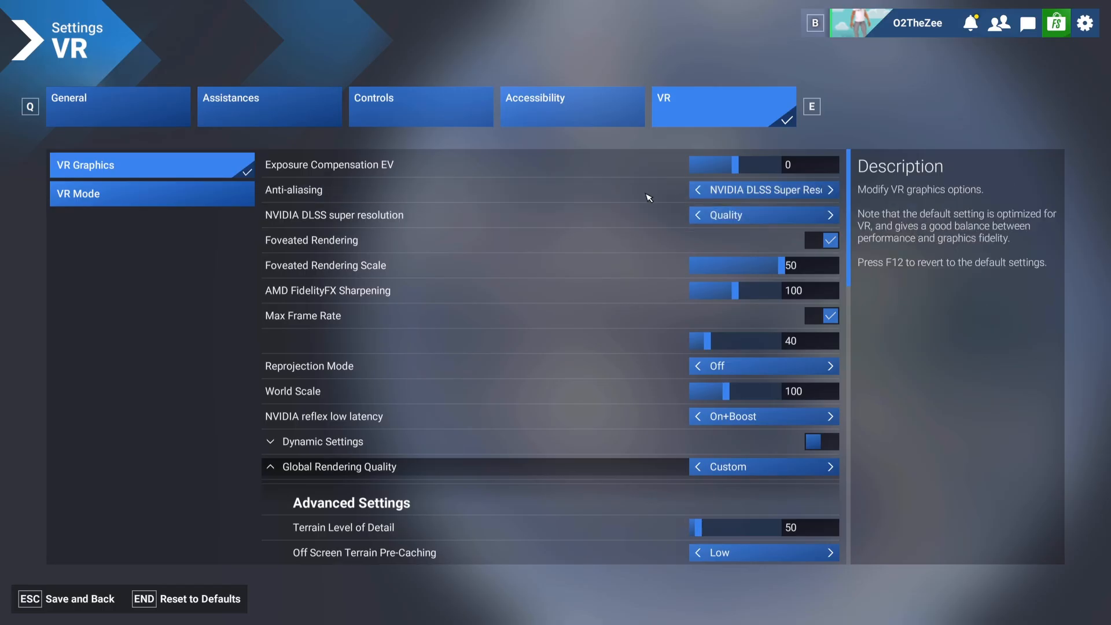
pyautogui.moveTo(686, 229)
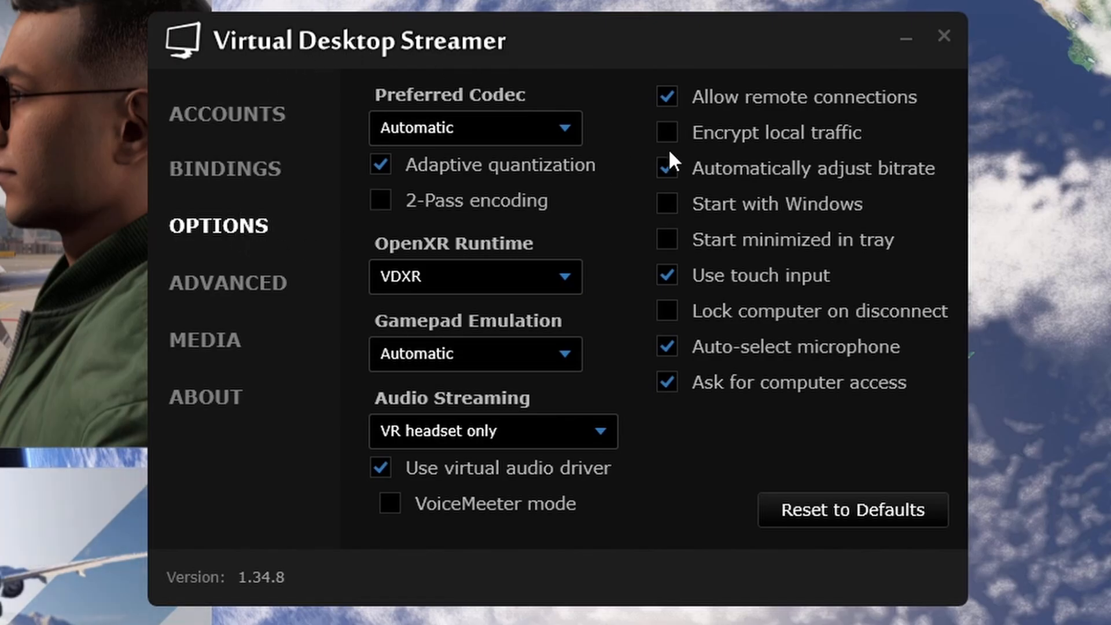
pyautogui.click(666, 169)
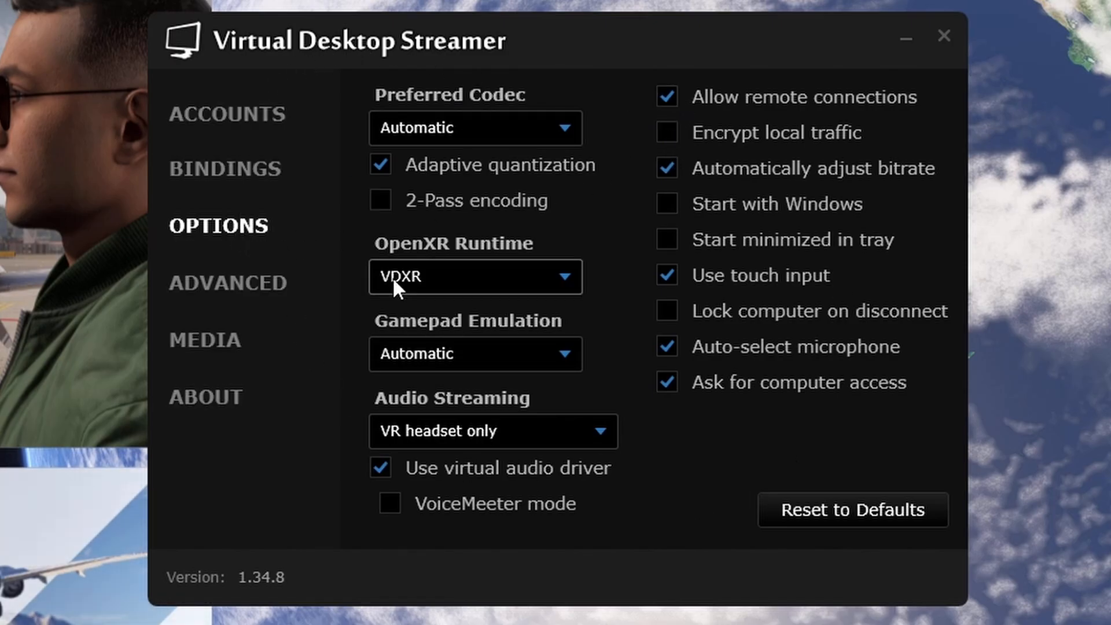
pyautogui.moveTo(528, 252)
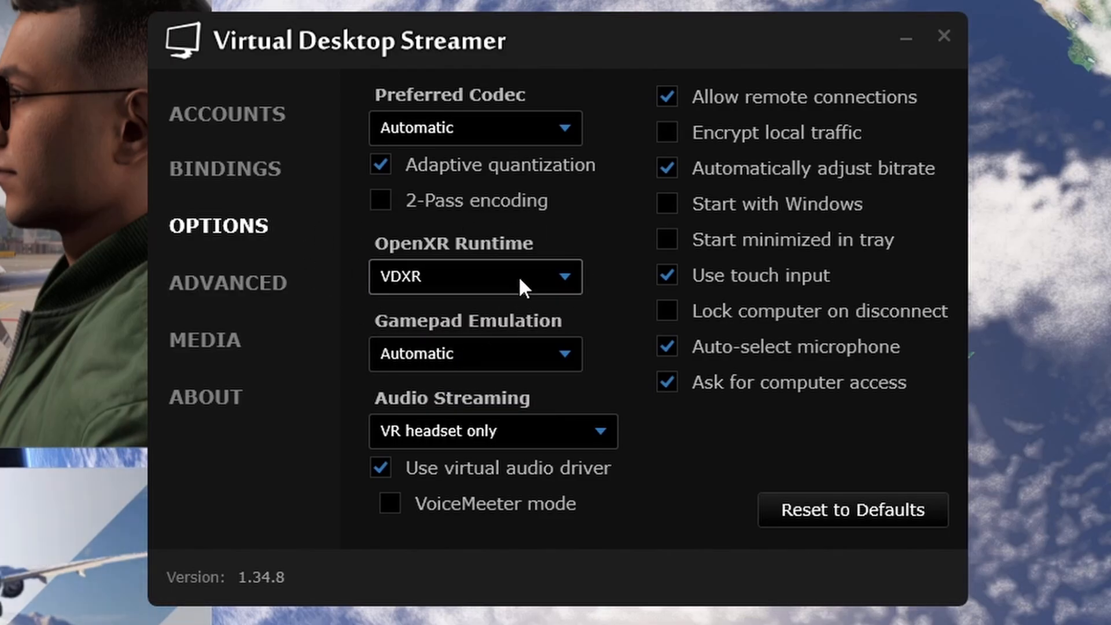
pyautogui.moveTo(468, 282)
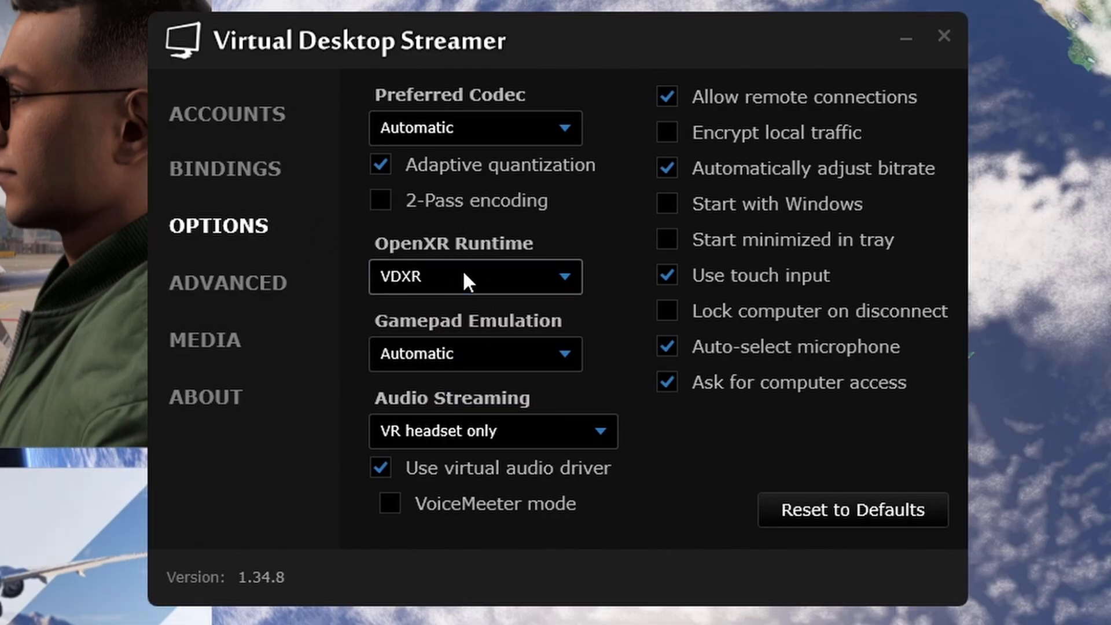
pyautogui.click(475, 277)
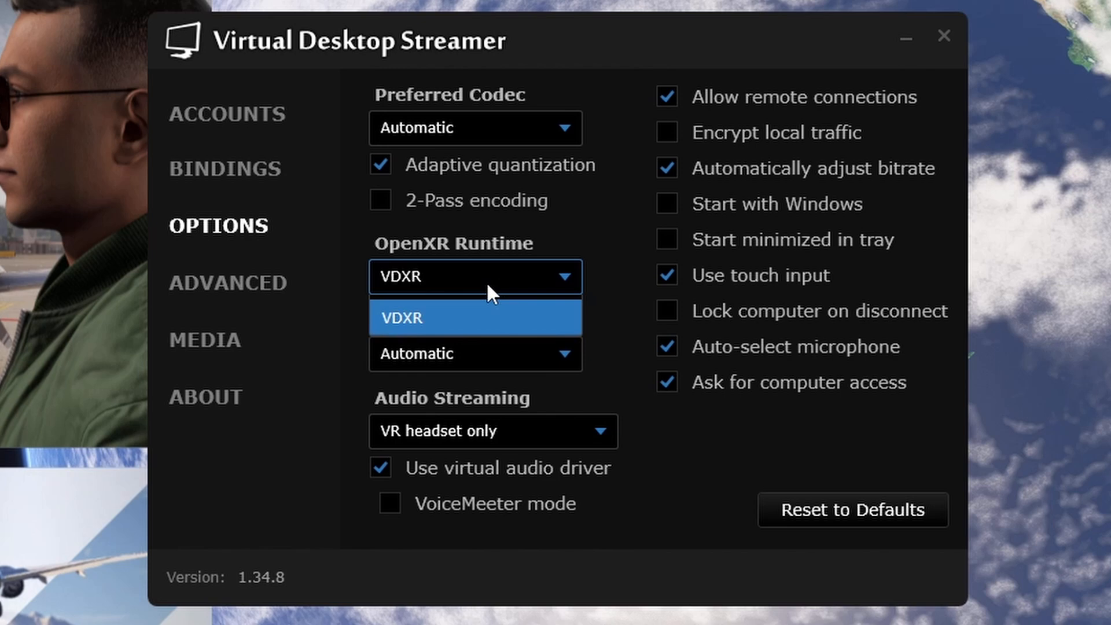
pyautogui.click(228, 283)
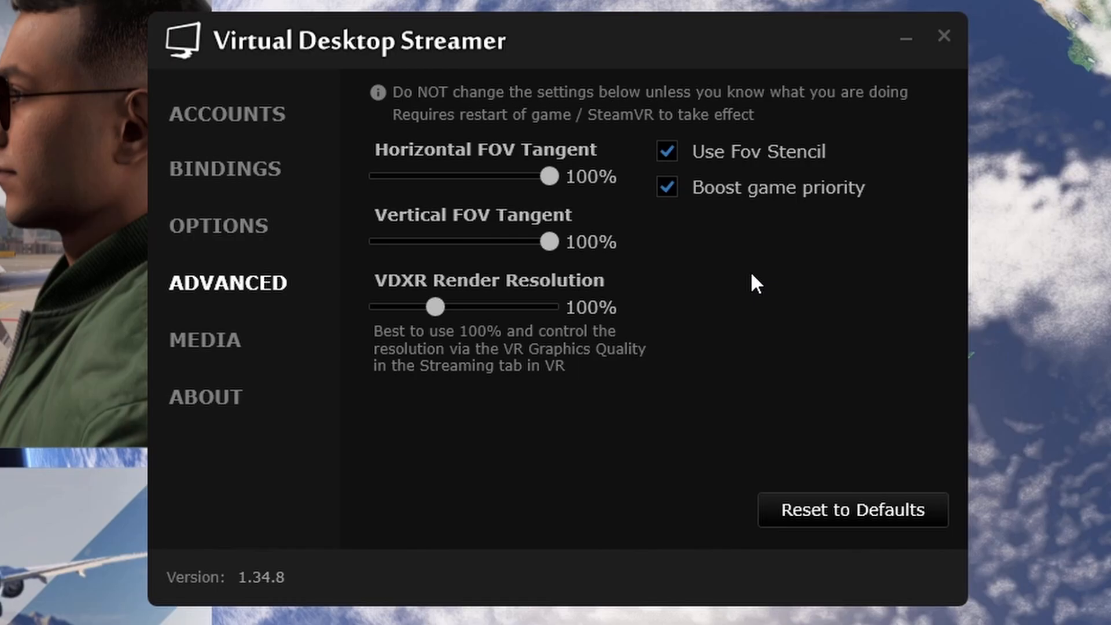
pyautogui.moveTo(239, 228)
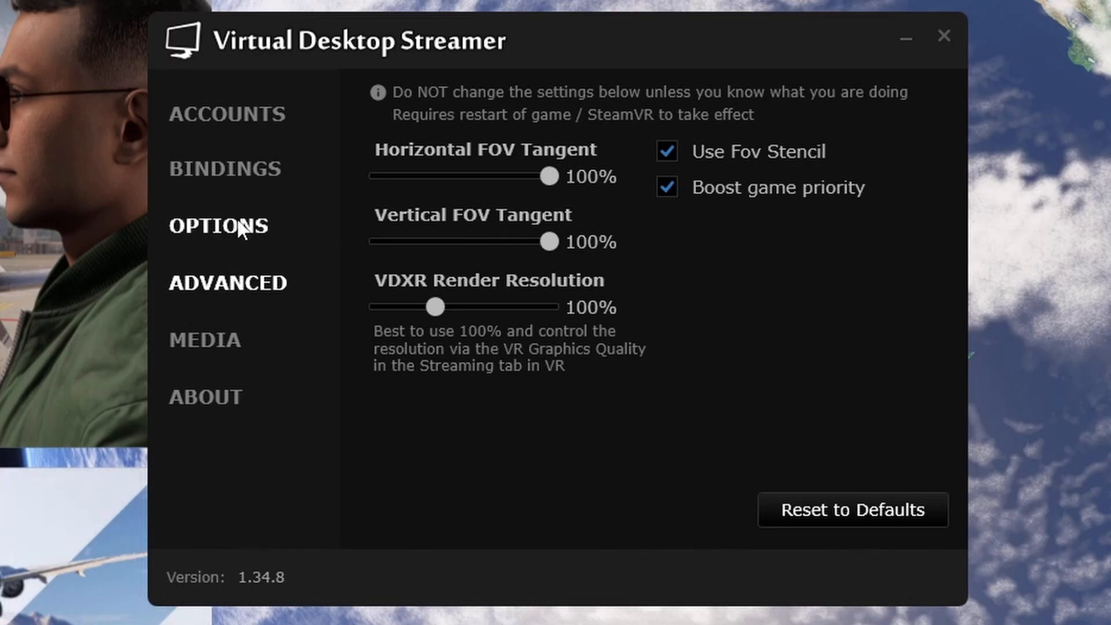
pyautogui.click(219, 227)
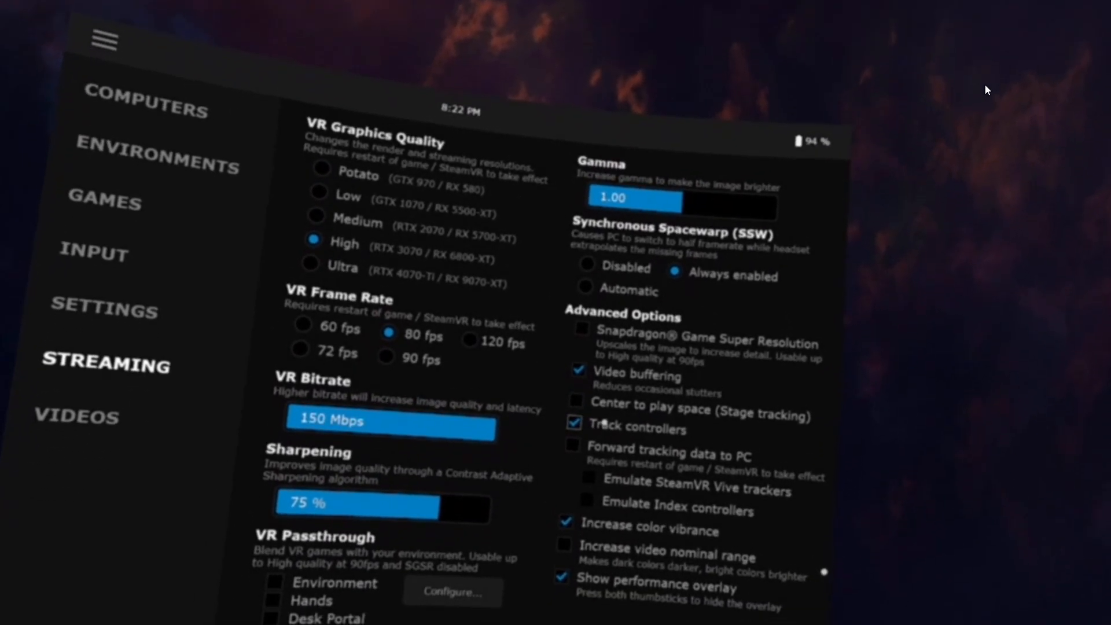
# Scroll the Virtual Desktop Streaming options to review the 80 fps, 150 Mbps settings
pyautogui.scroll(-3)
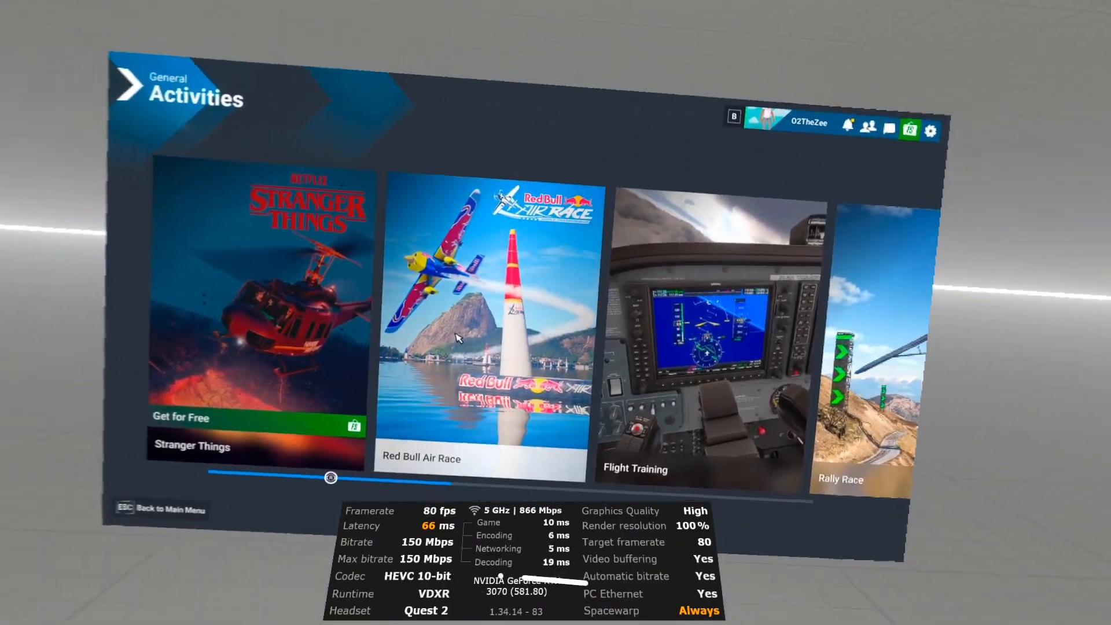
# Open the Red Bull Air Race challenge from the Activities menu in VR
pyautogui.click(487, 319)
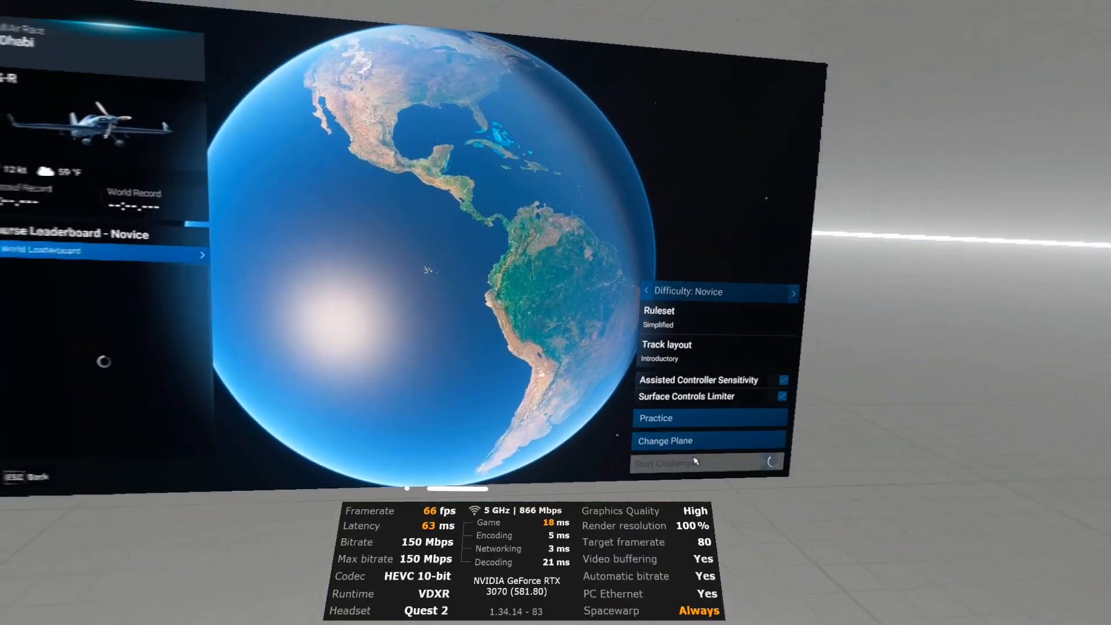